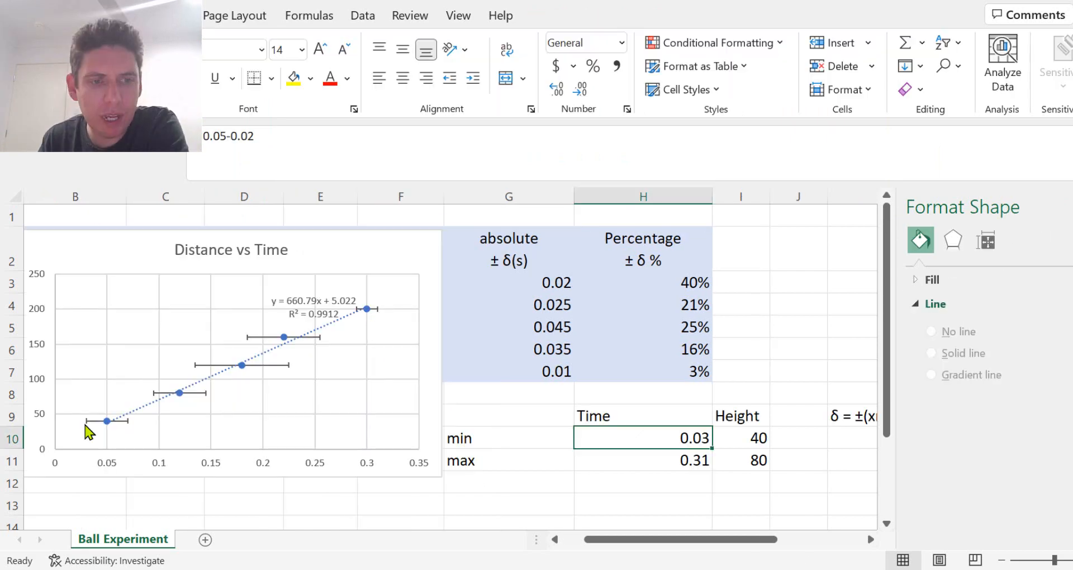
pyautogui.moveTo(380, 320)
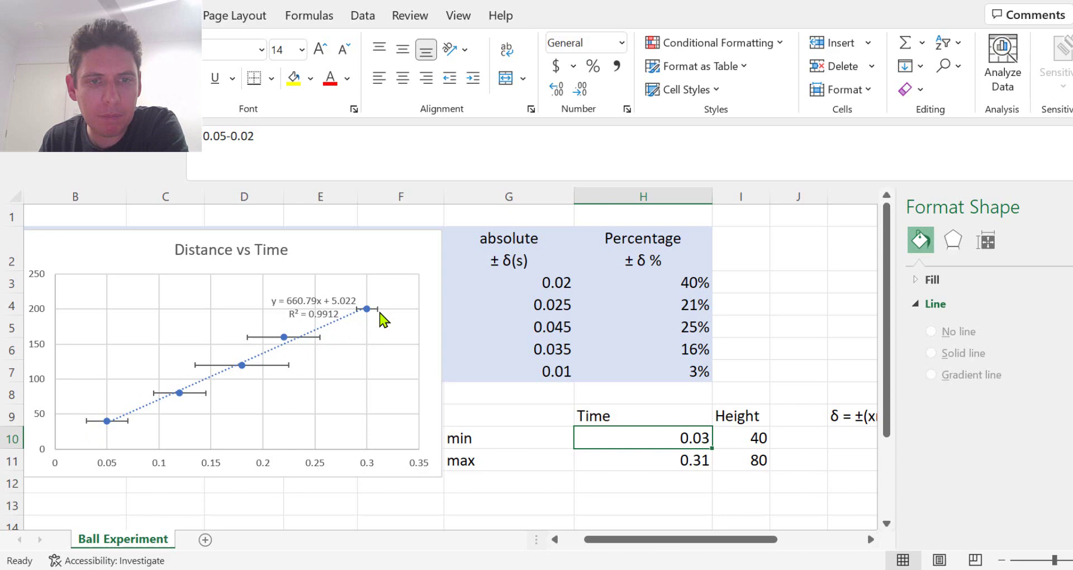
pyautogui.moveTo(679, 477)
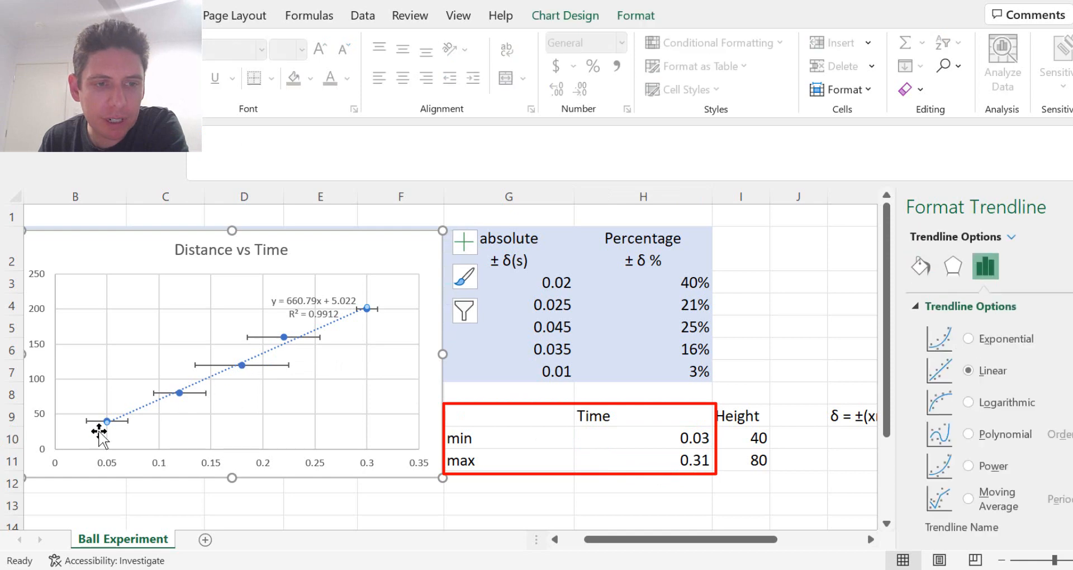
# Step: Select the plotted data points in the Distance vs Time chart
pyautogui.click(951, 266)
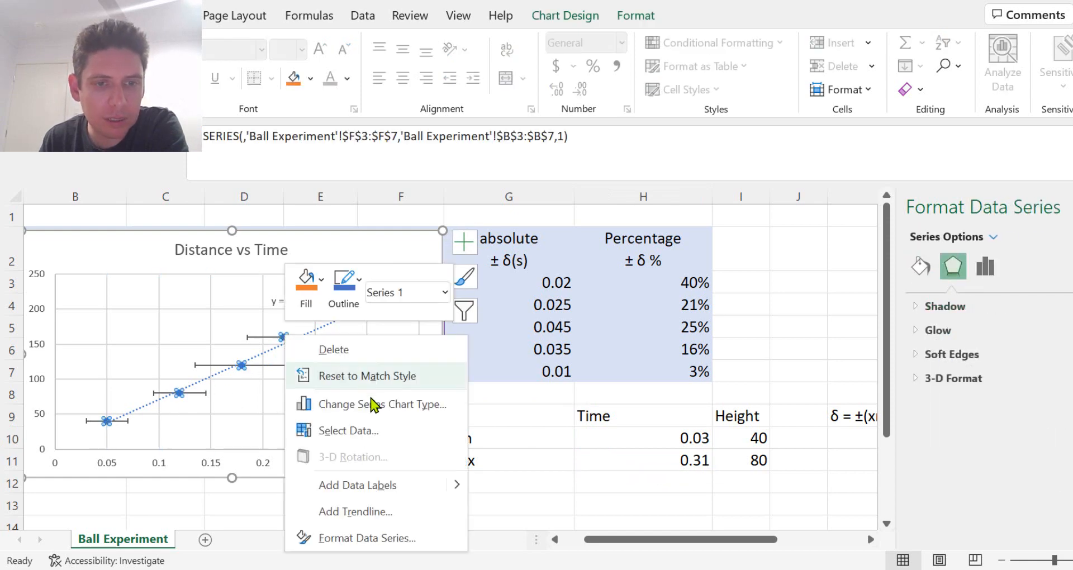
# Step: Add a 'Boundaries' series with X values H10:H11 and Y values I10:I11
pyautogui.click(348, 429)
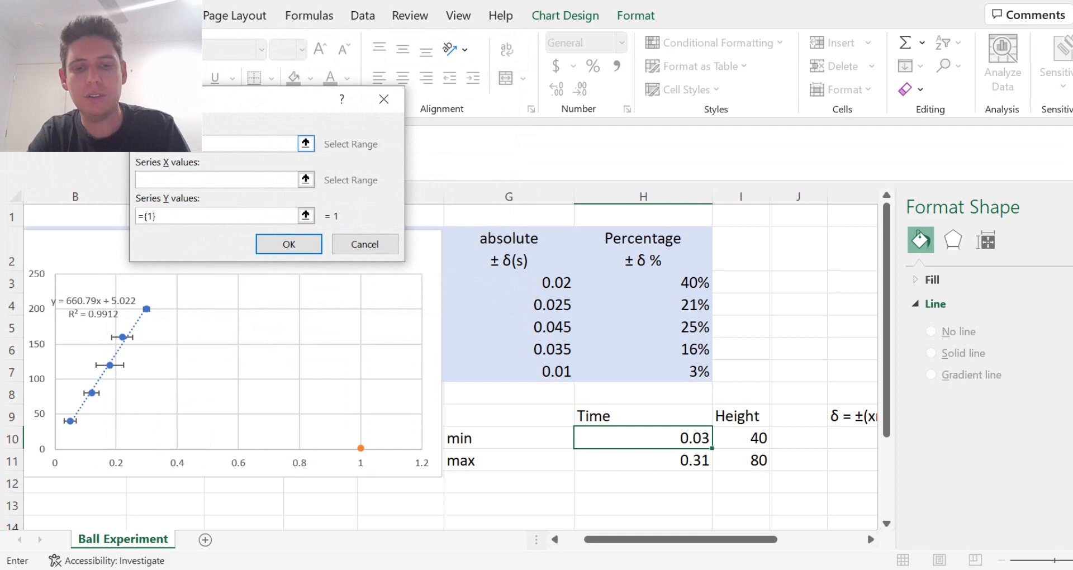
pyautogui.moveTo(179, 171)
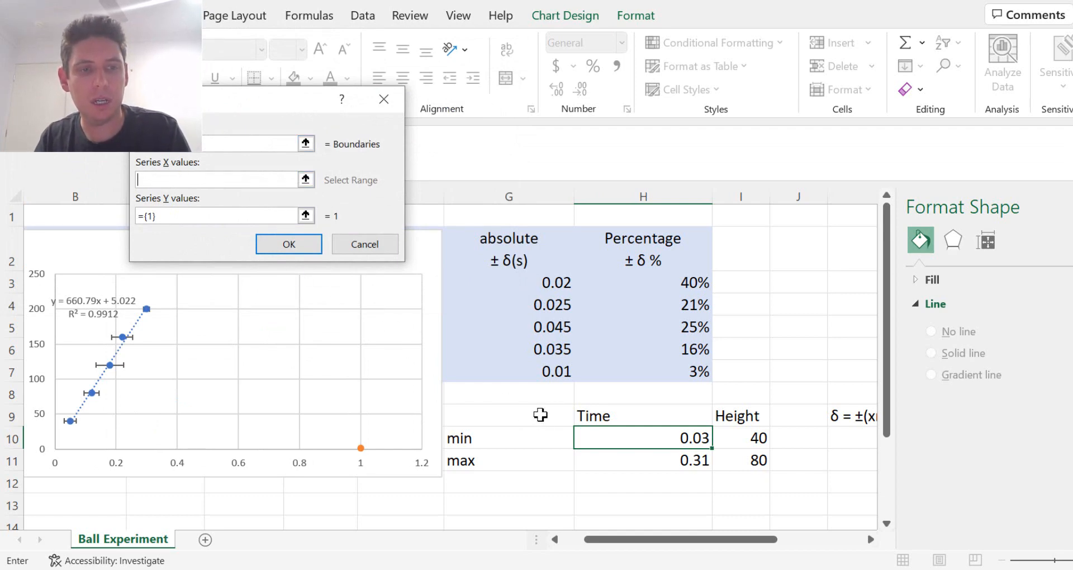
pyautogui.moveTo(676, 437)
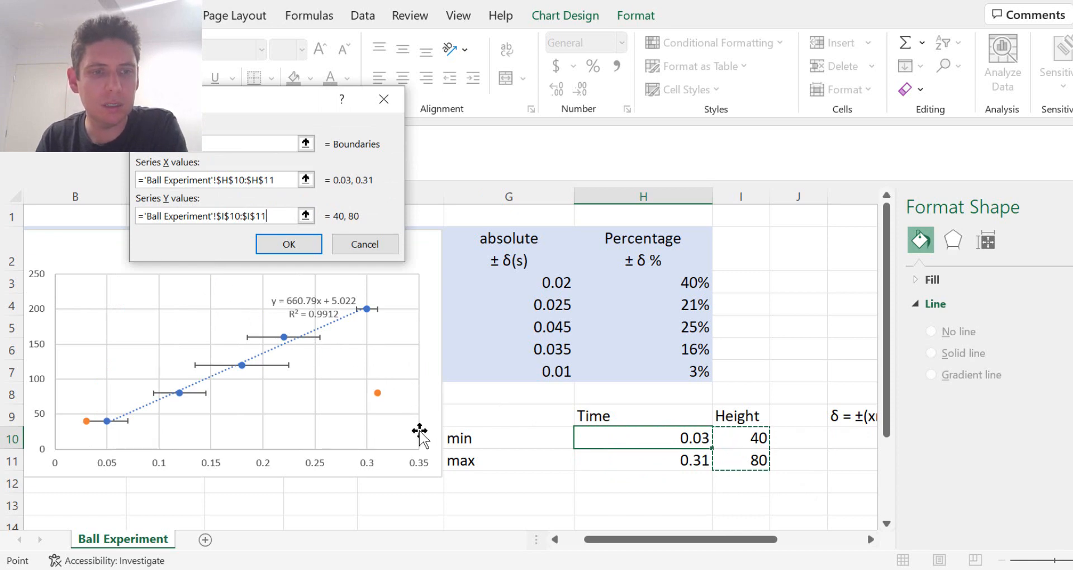
pyautogui.moveTo(356, 342)
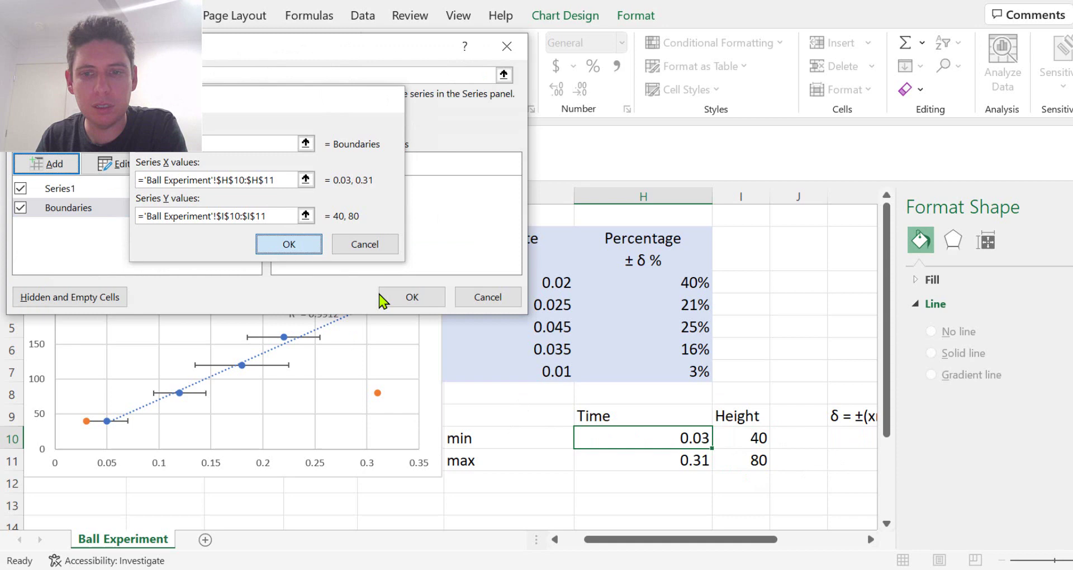
pyautogui.click(288, 244)
pyautogui.write('200')
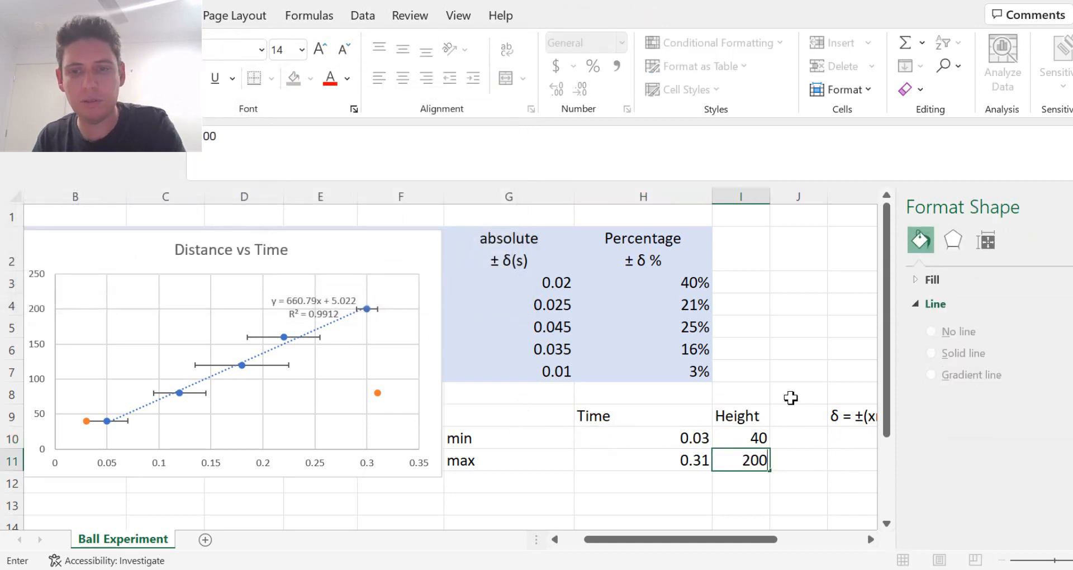
# Step: Add a linear trendline through the two Boundaries series points
pyautogui.click(798, 369)
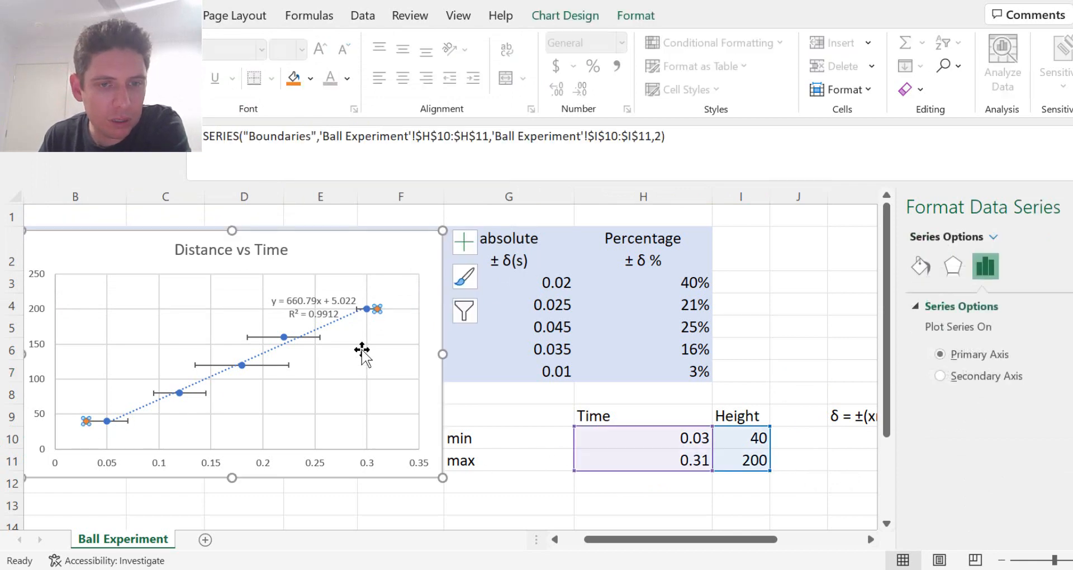
pyautogui.rightClick(366, 353)
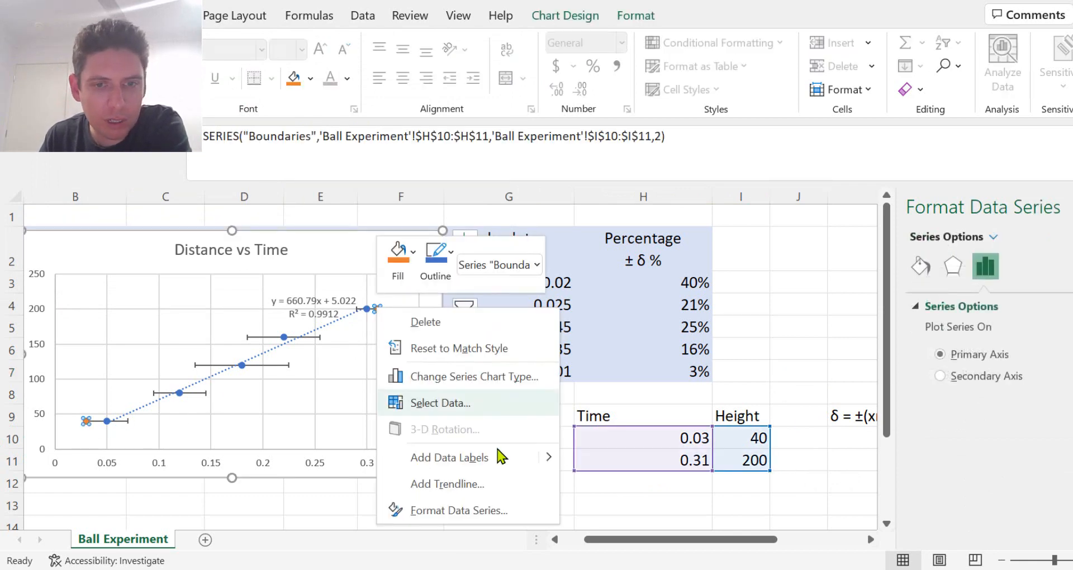
pyautogui.click(447, 484)
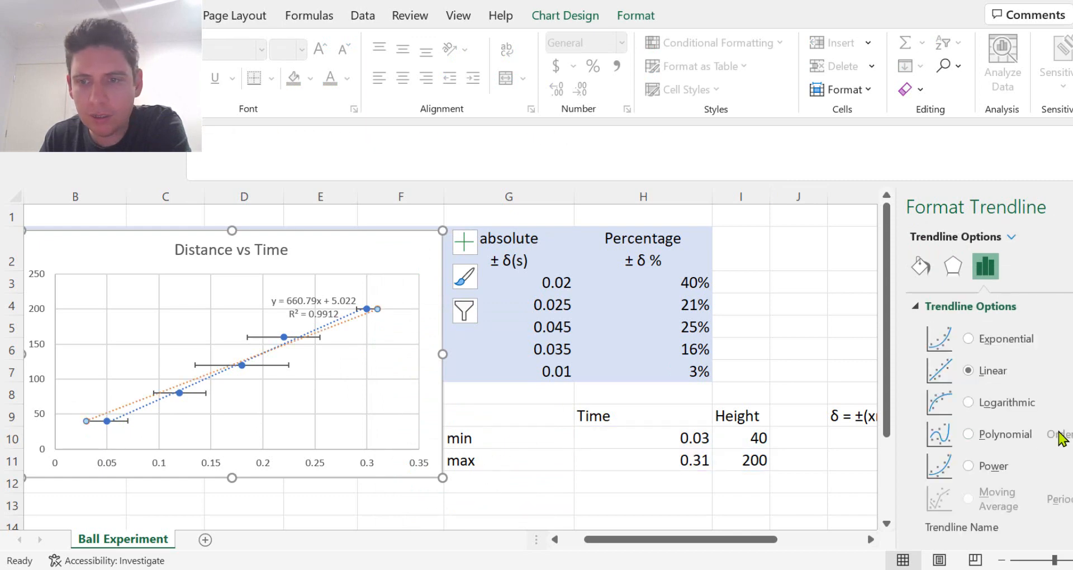
pyautogui.scroll(-3)
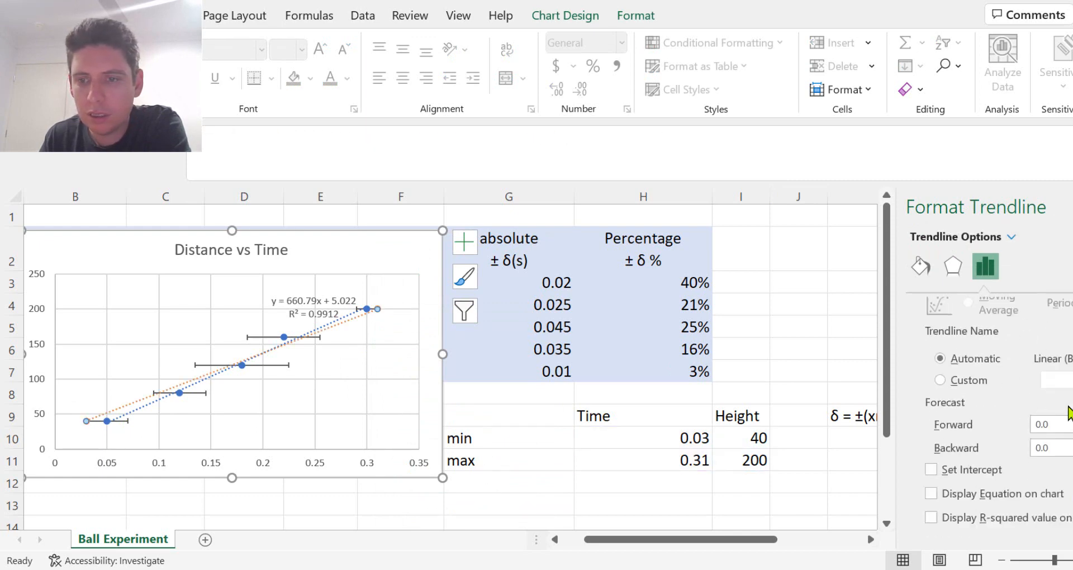
pyautogui.click(971, 305)
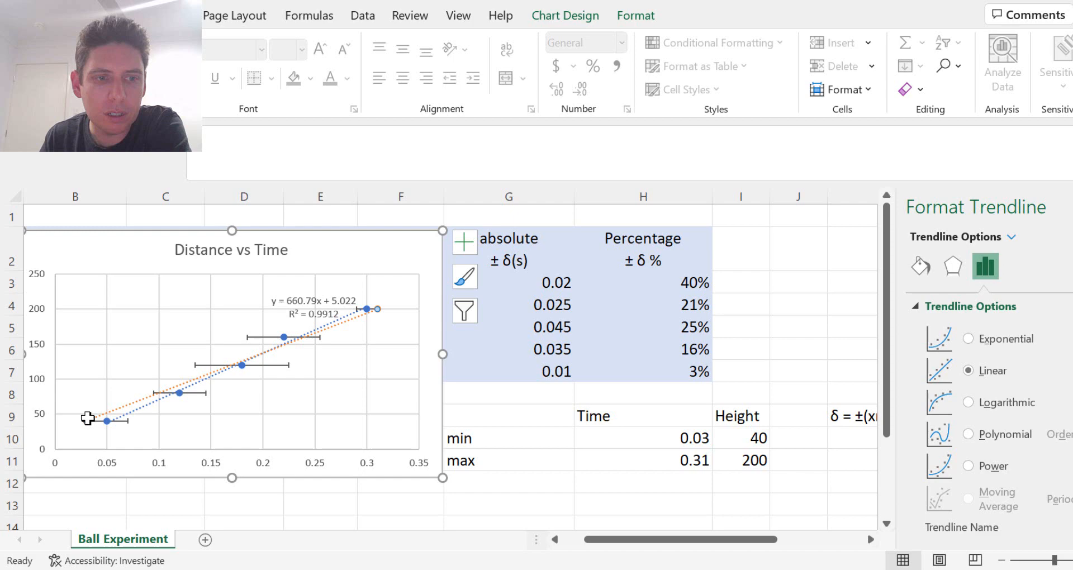
pyautogui.moveTo(304, 355)
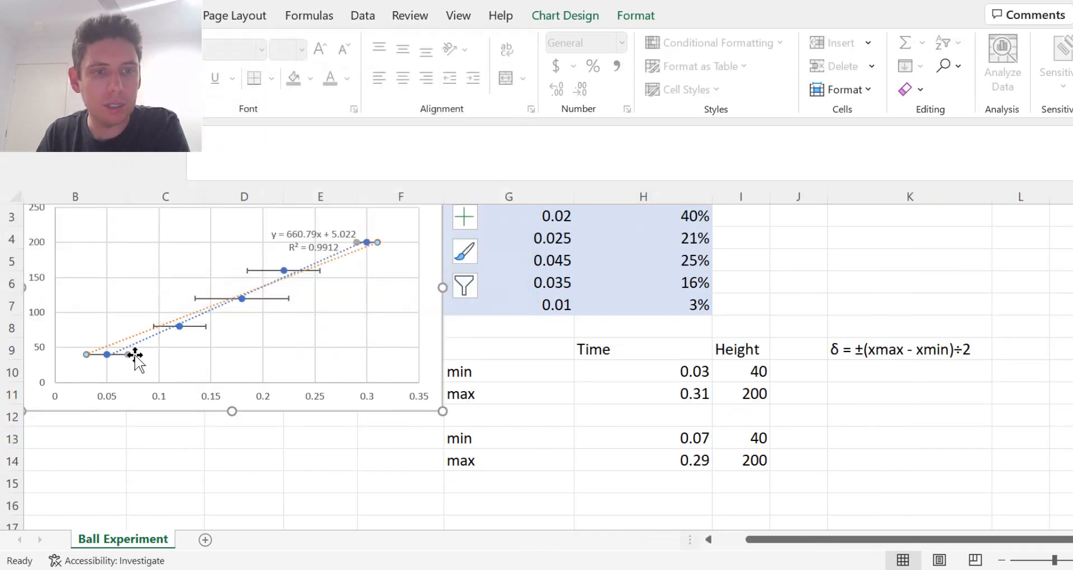
# Step: Add a trendline to the second boundary series and display its equation on the chart
pyautogui.rightClick(127, 354)
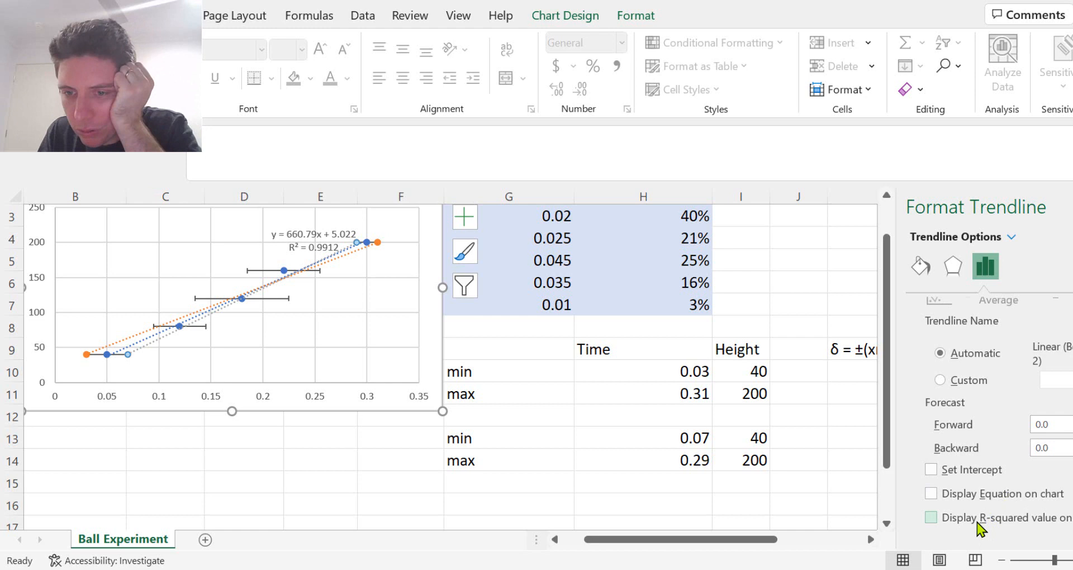
pyautogui.click(931, 494)
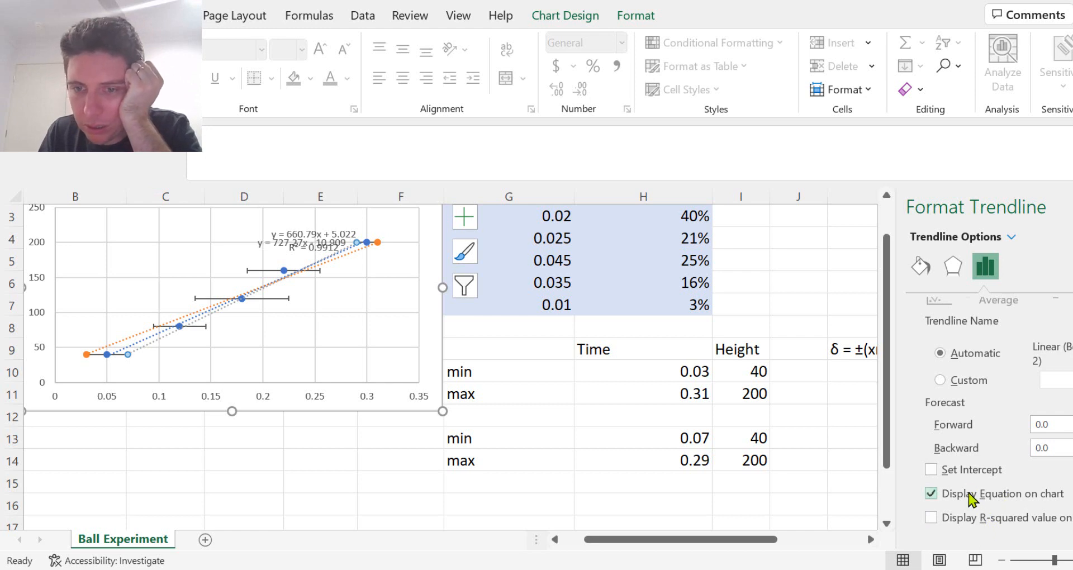
pyautogui.click(308, 239)
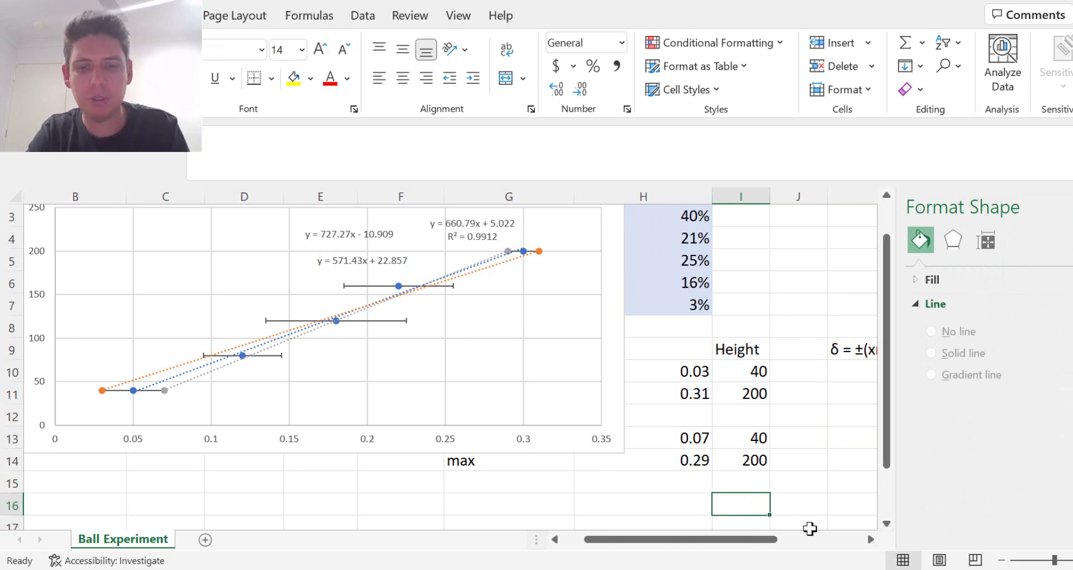
# Step: Enter 'max gradient' 727.27 in row 16 and 'min gradient' 571.43 in row 17
pyautogui.write('727.27')
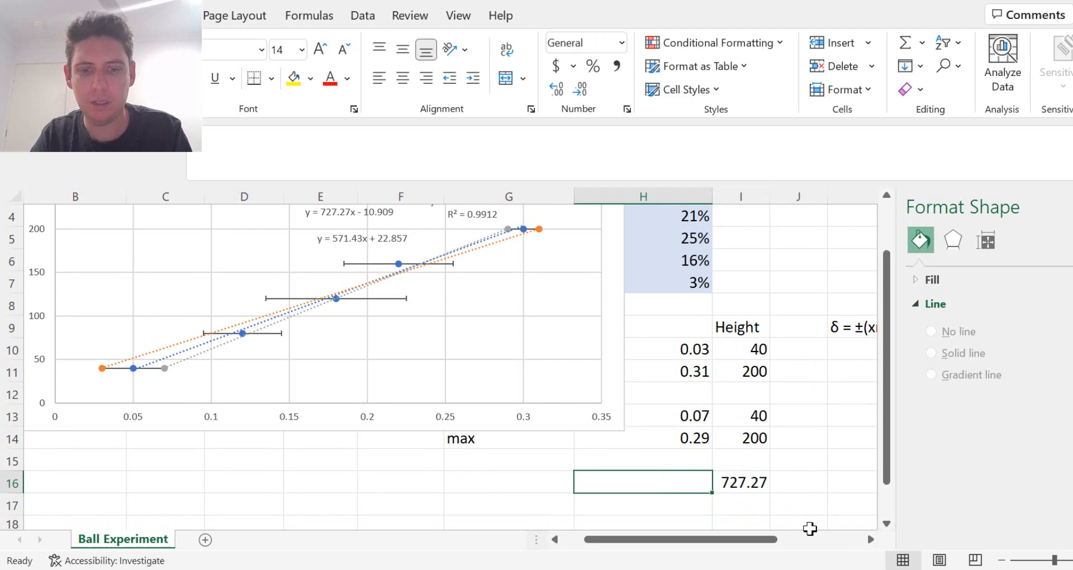
pyautogui.write('max gradient')
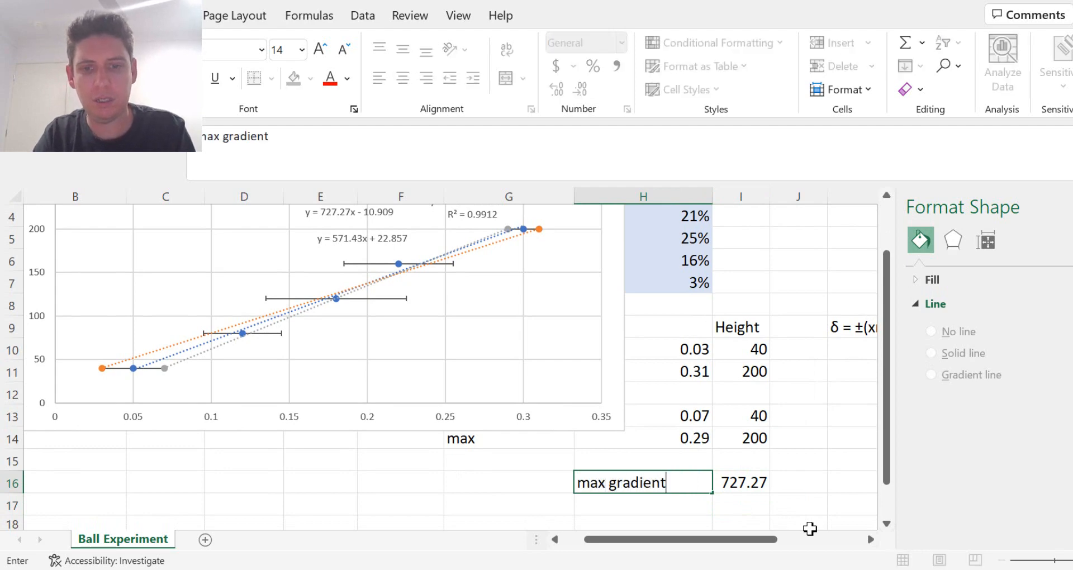
pyautogui.write('min gradient')
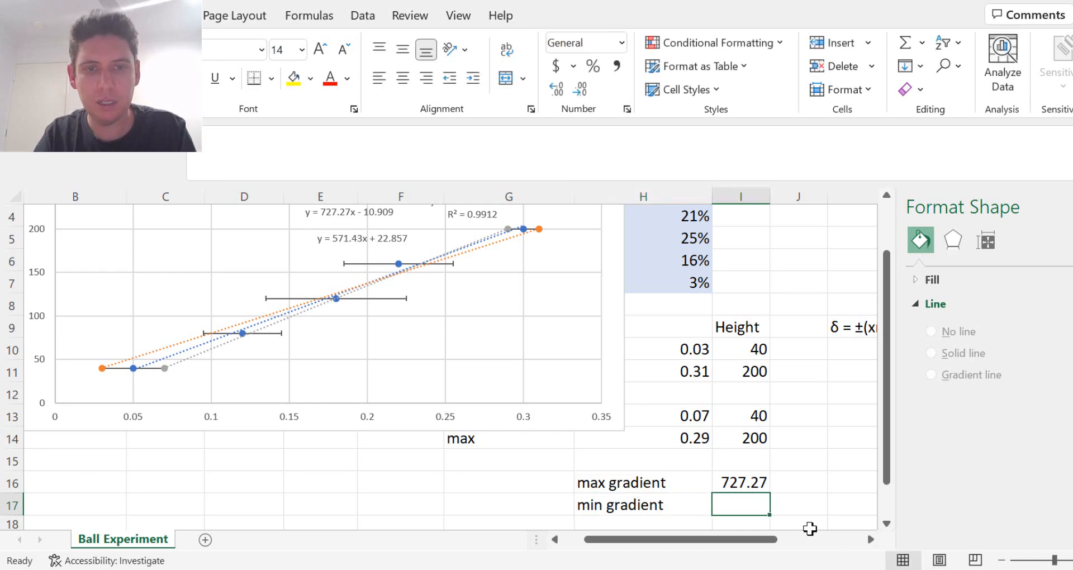
pyautogui.write('571.43')
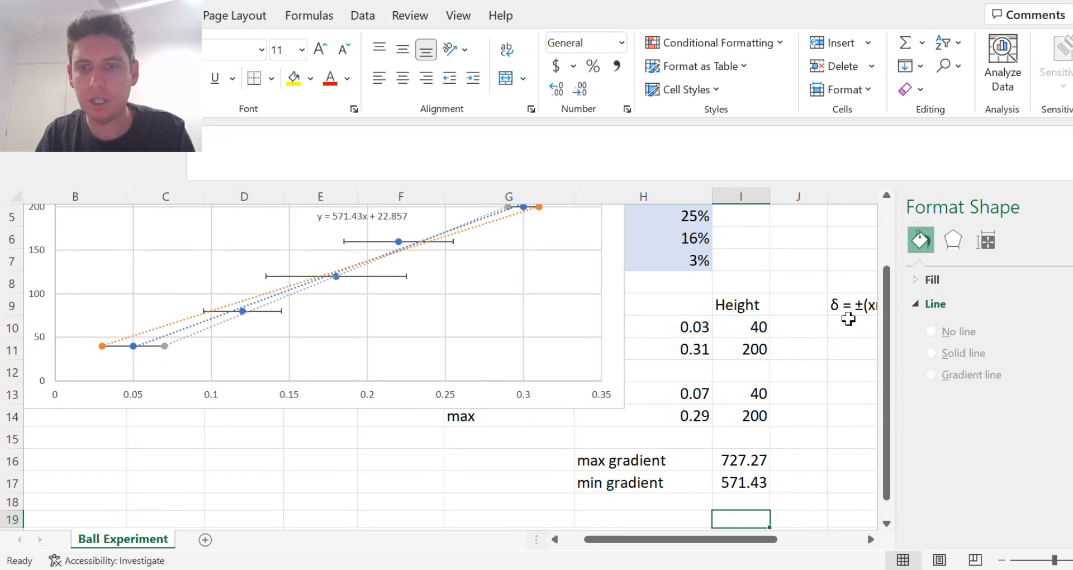
pyautogui.scroll(-3)
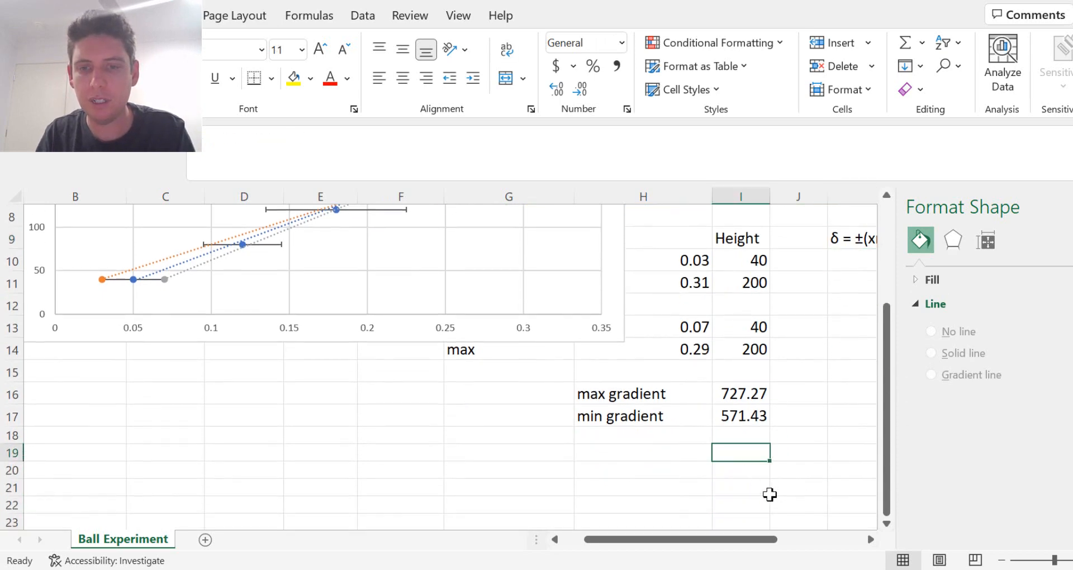
# Step: Enter =(I16-I17)/2 in I19, giving a gradient uncertainty of 77.92
pyautogui.write('=')
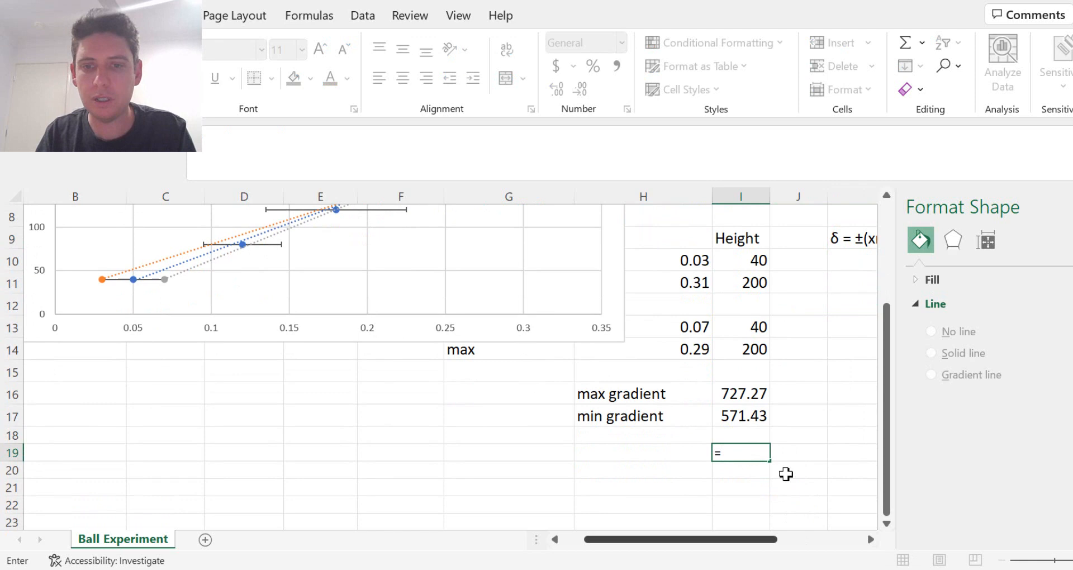
pyautogui.click(740, 393)
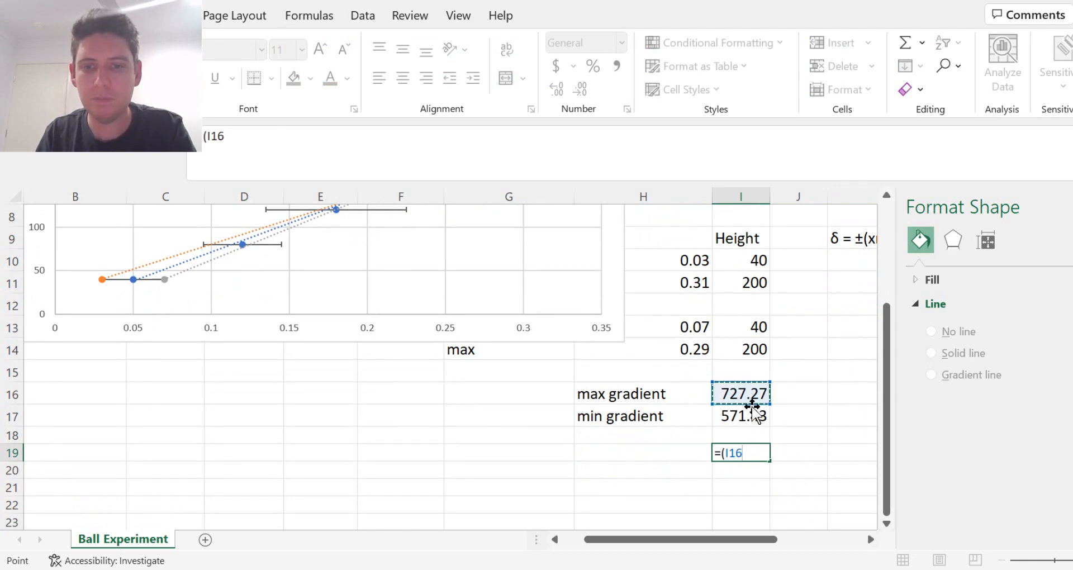
pyautogui.click(741, 416)
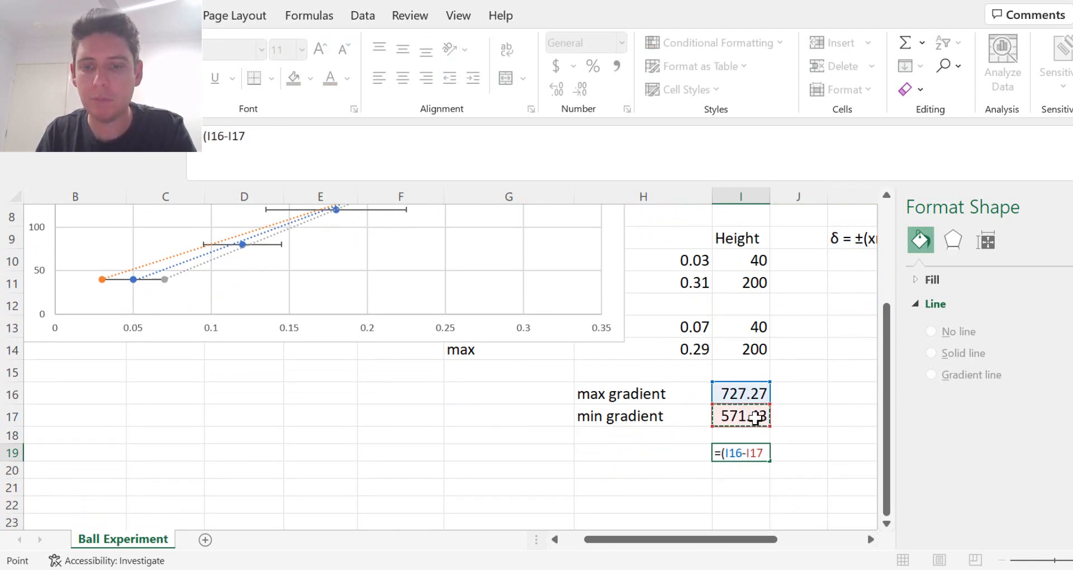
pyautogui.write('/2')
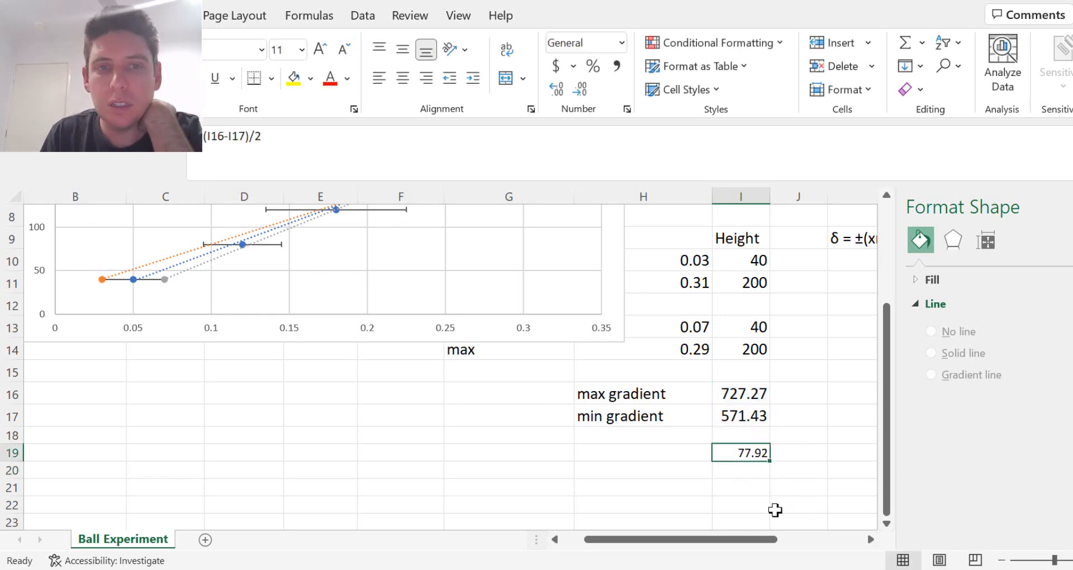
pyautogui.moveTo(814, 438)
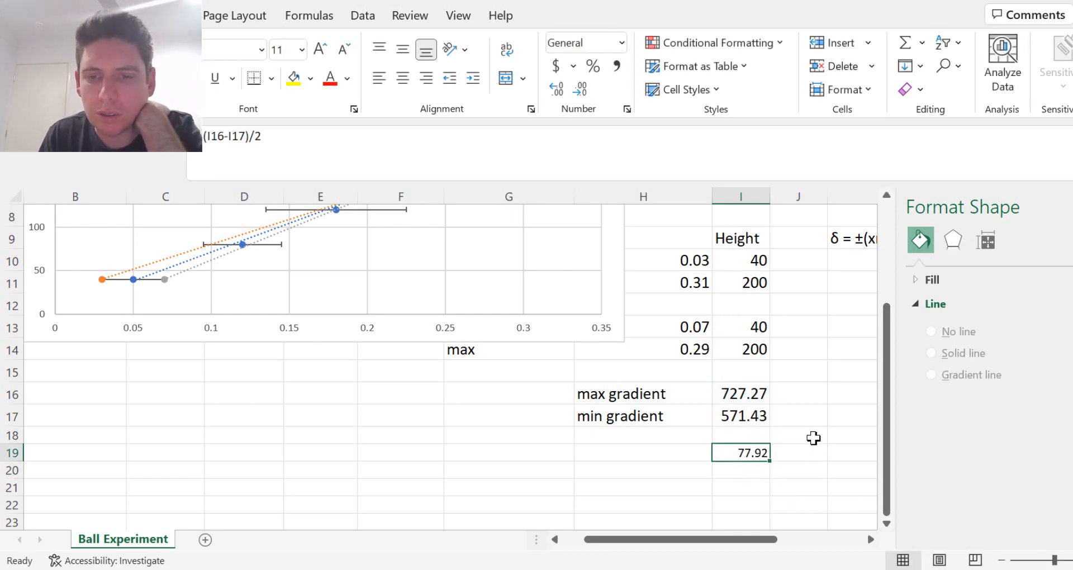
pyautogui.scroll(3)
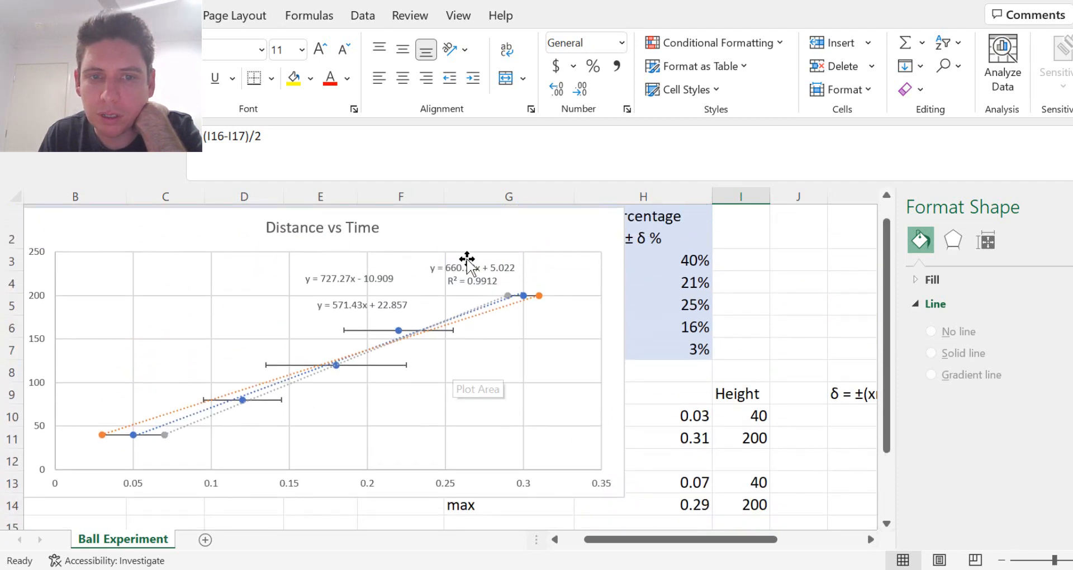
# Step: Select the upper trendline equation label, then the whole Distance vs Time chart
pyautogui.click(473, 274)
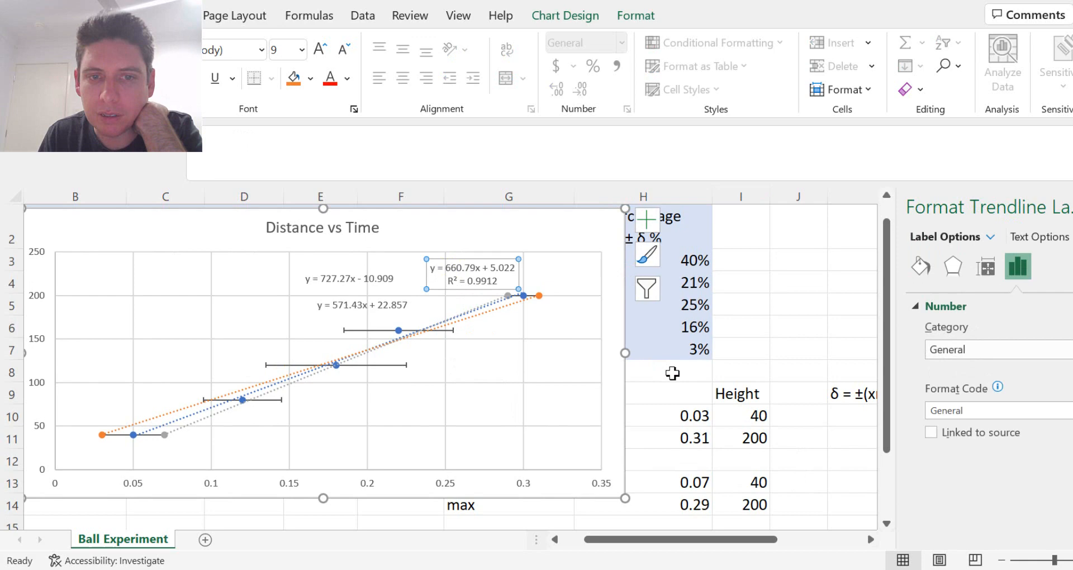
pyautogui.scroll(-3)
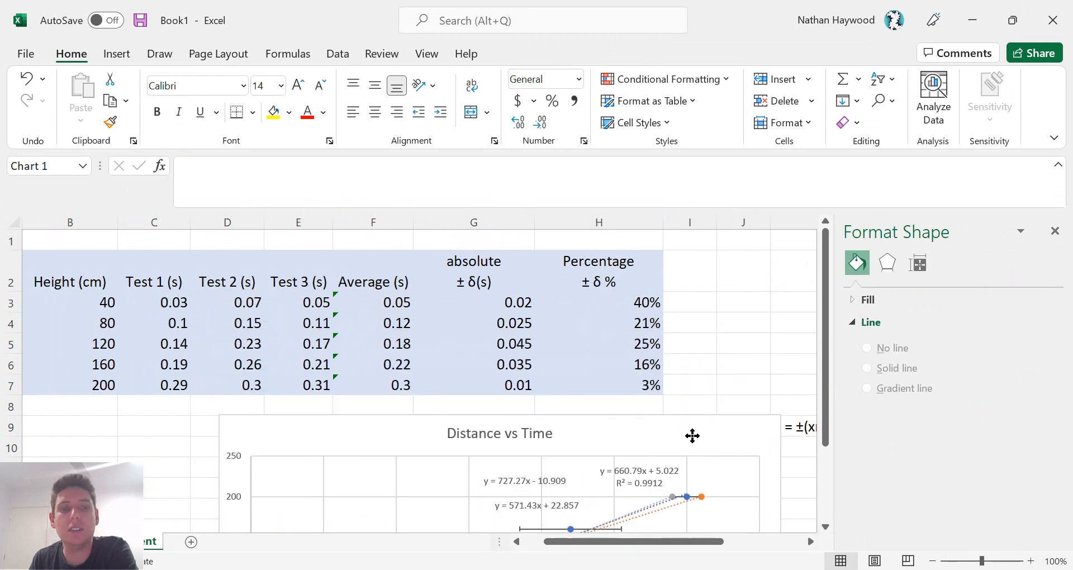
pyautogui.click(491, 435)
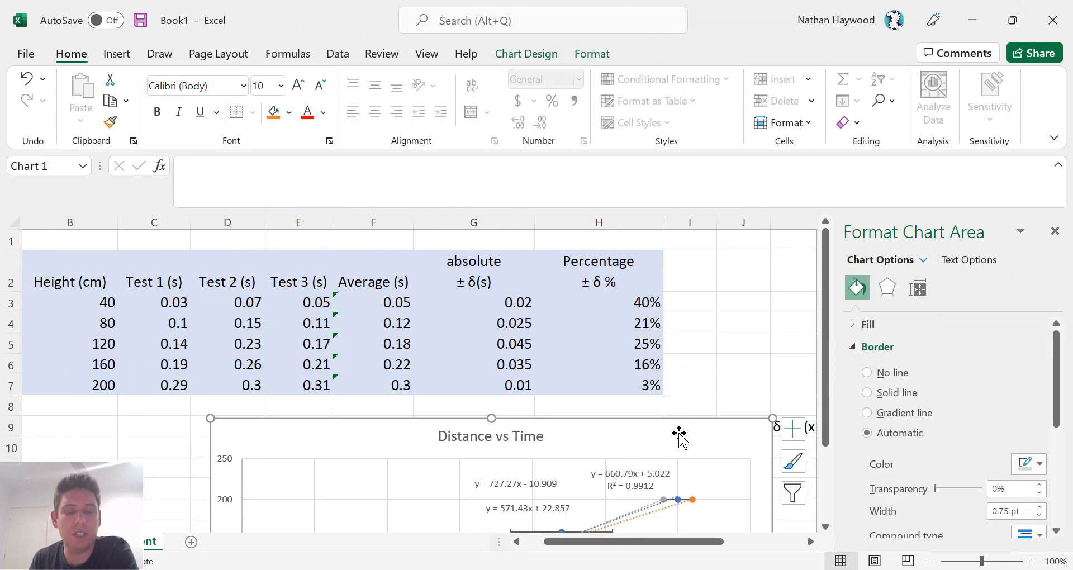
pyautogui.moveTo(673, 430)
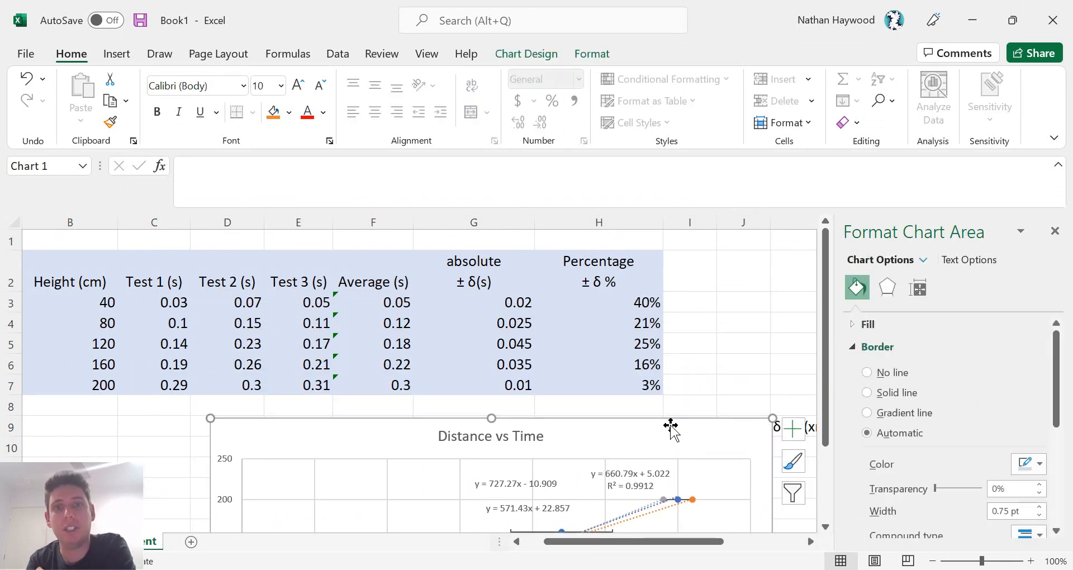